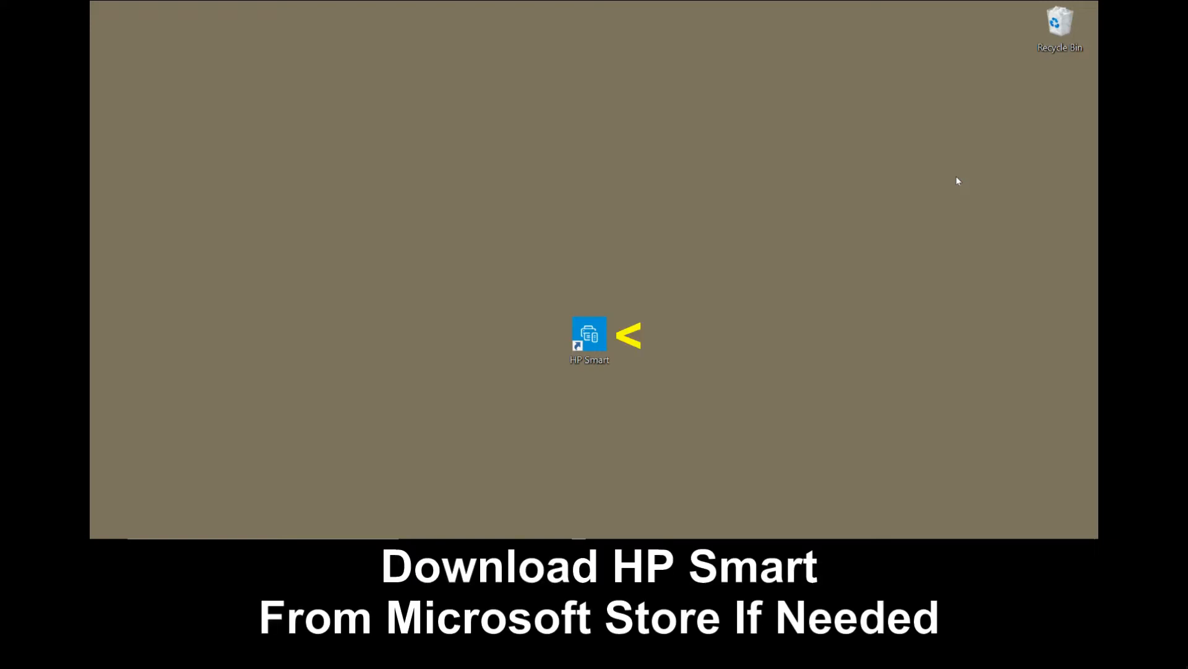
Launch HP Smart from its desktop shortcut to reach the home screen.
{"action": "double_click", "coordinate": [589, 336]}
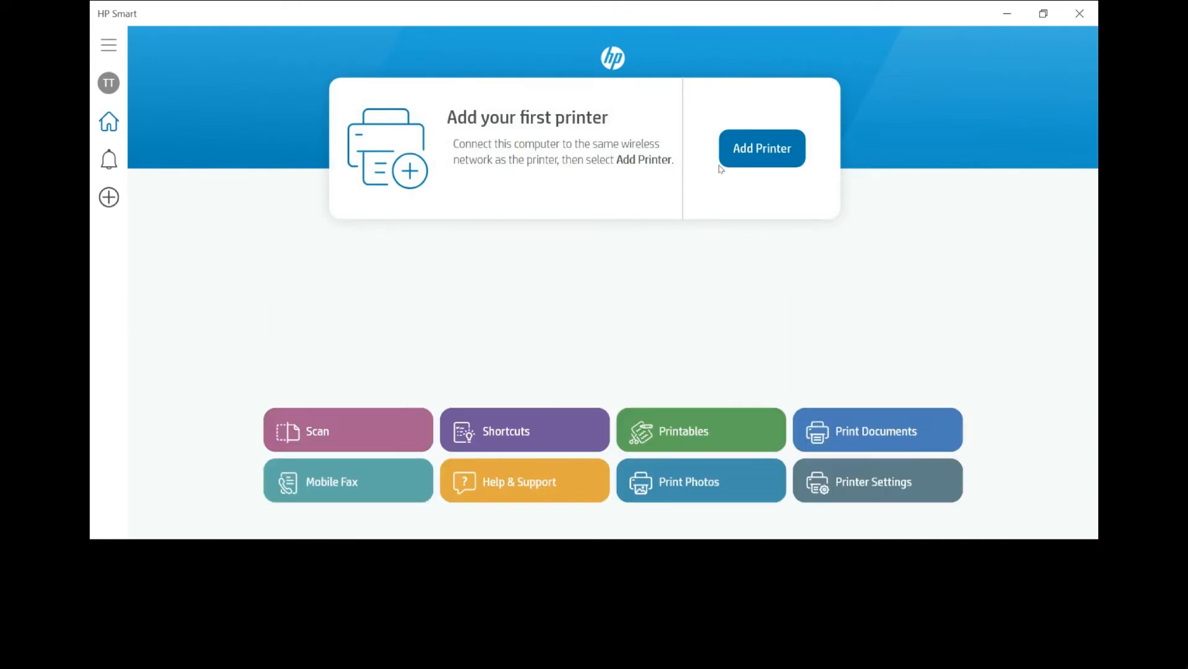
Add a printer and begin setup of the HP M110 LaserJet found on the network.
{"action": "left_click", "coordinate": [762, 148]}
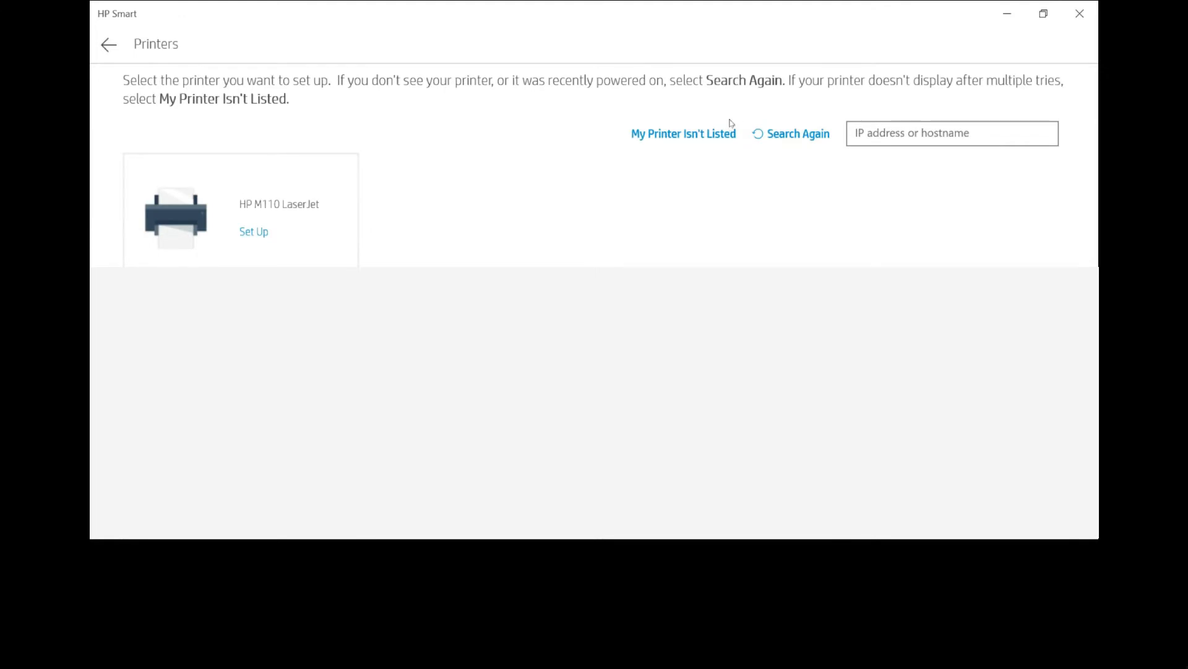
{"action": "mouse_move", "coordinate": [335, 39]}
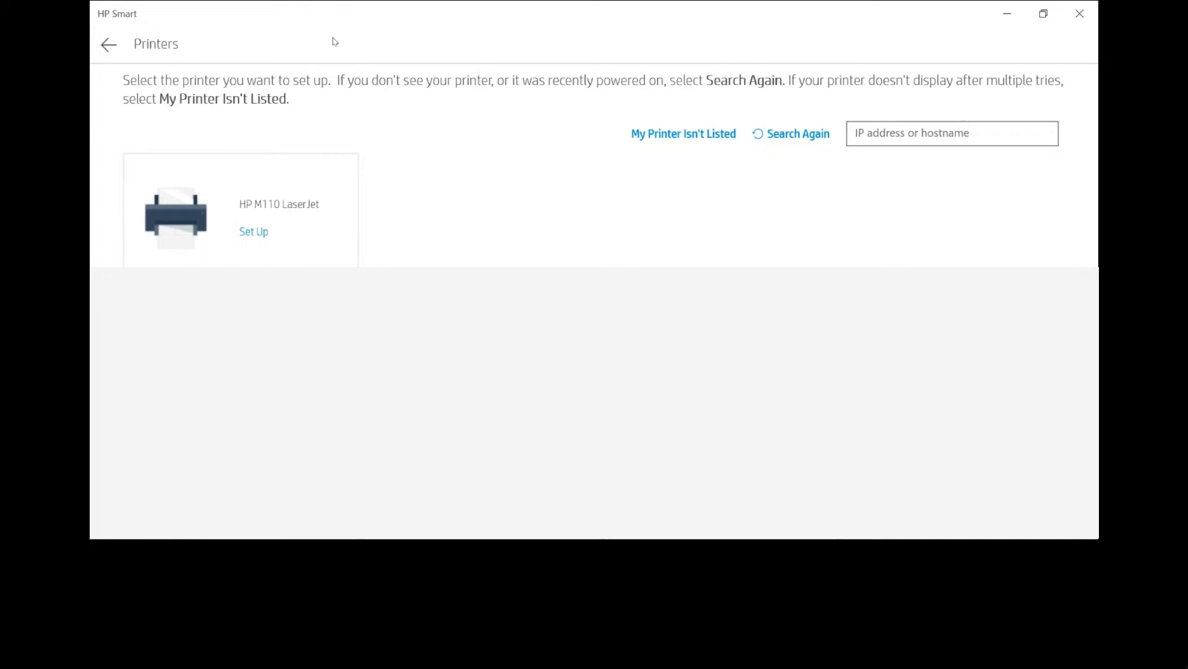
{"action": "left_click", "coordinate": [253, 231]}
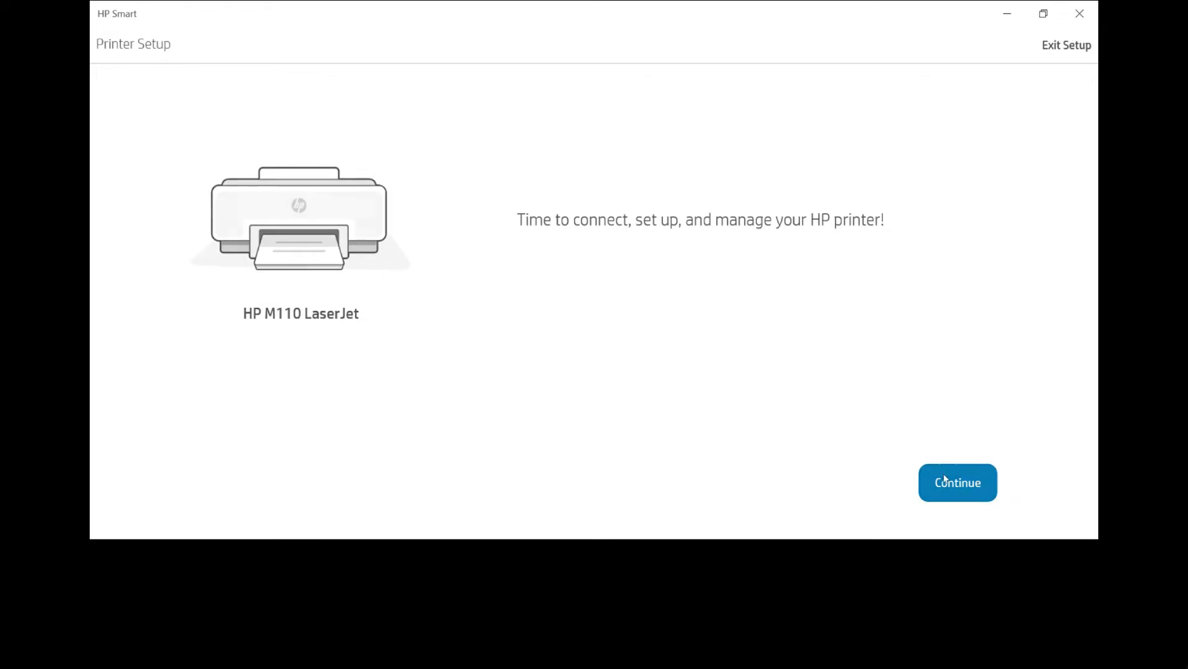
Let HP Smart fetch the Technology Tips Wi-Fi password and connect the printer to that network.
{"action": "left_click", "coordinate": [958, 482]}
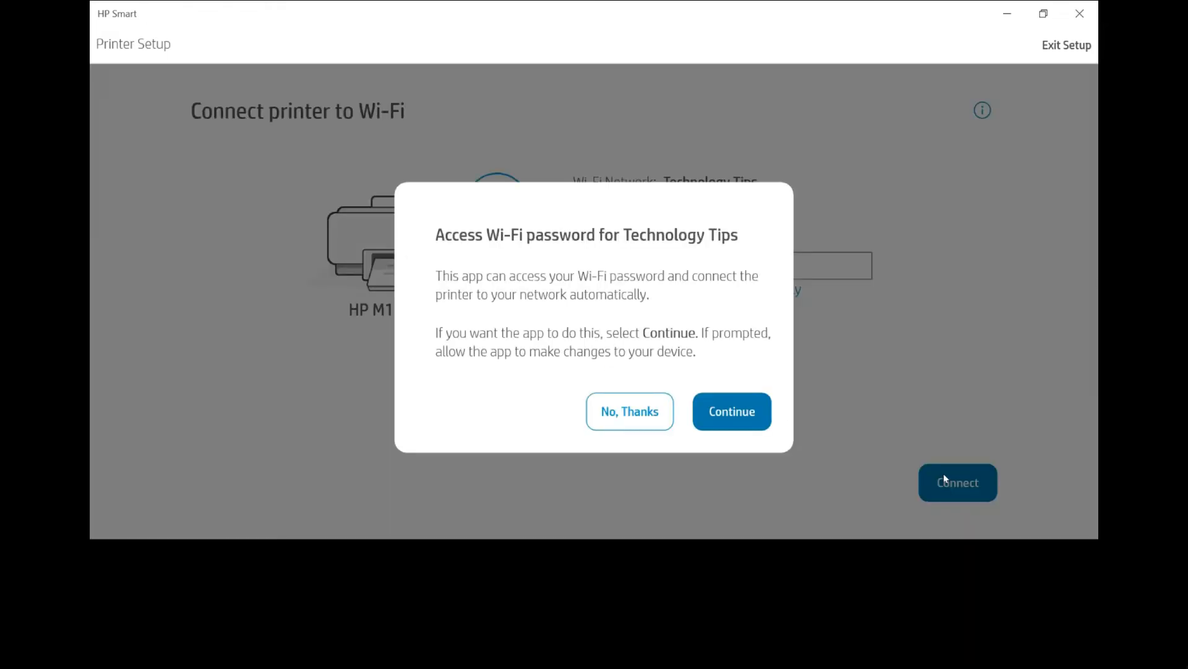
{"action": "mouse_move", "coordinate": [842, 361]}
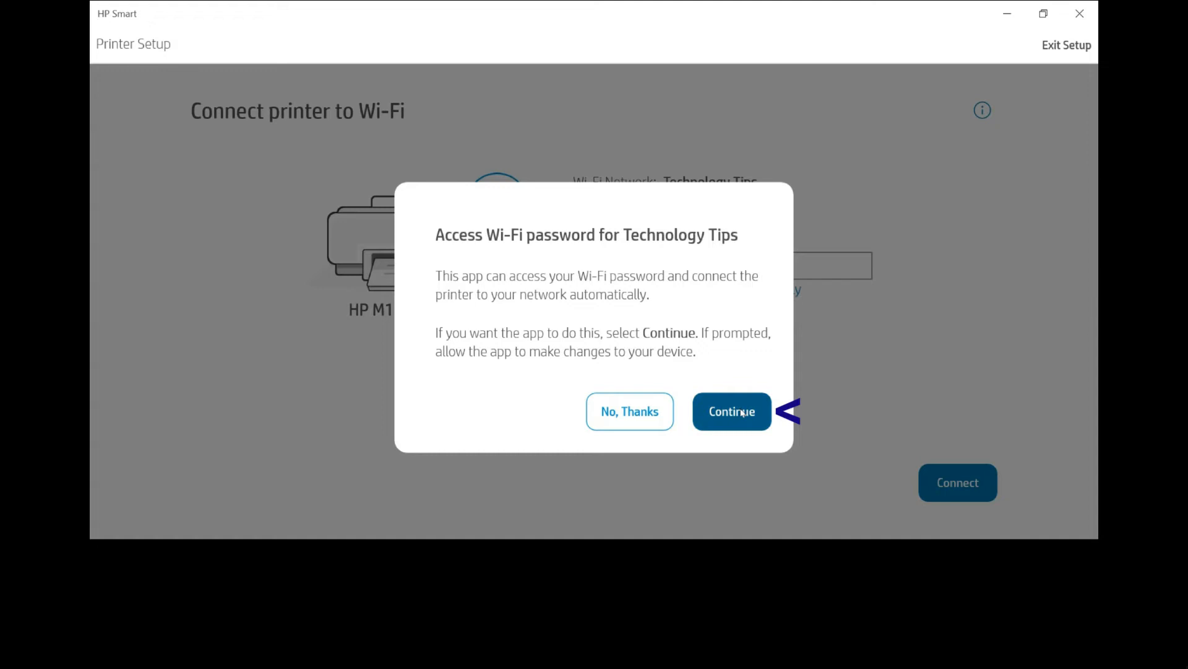
{"action": "left_click", "coordinate": [732, 411]}
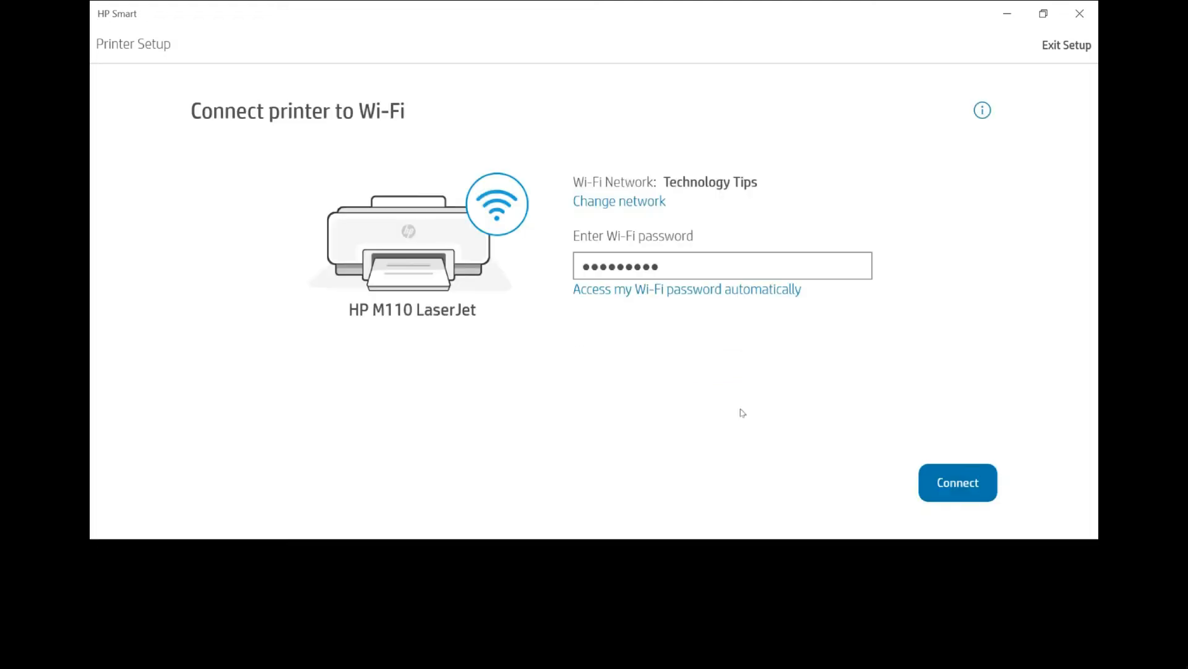
{"action": "left_click", "coordinate": [958, 482]}
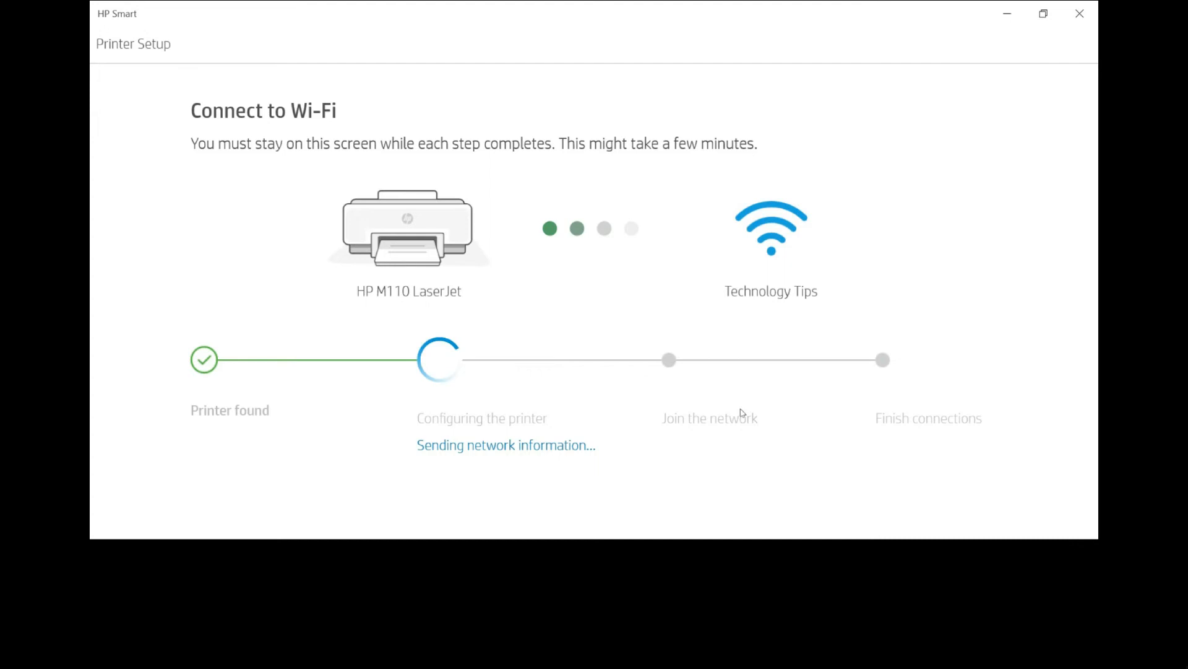
{"action": "mouse_move", "coordinate": [1009, 333]}
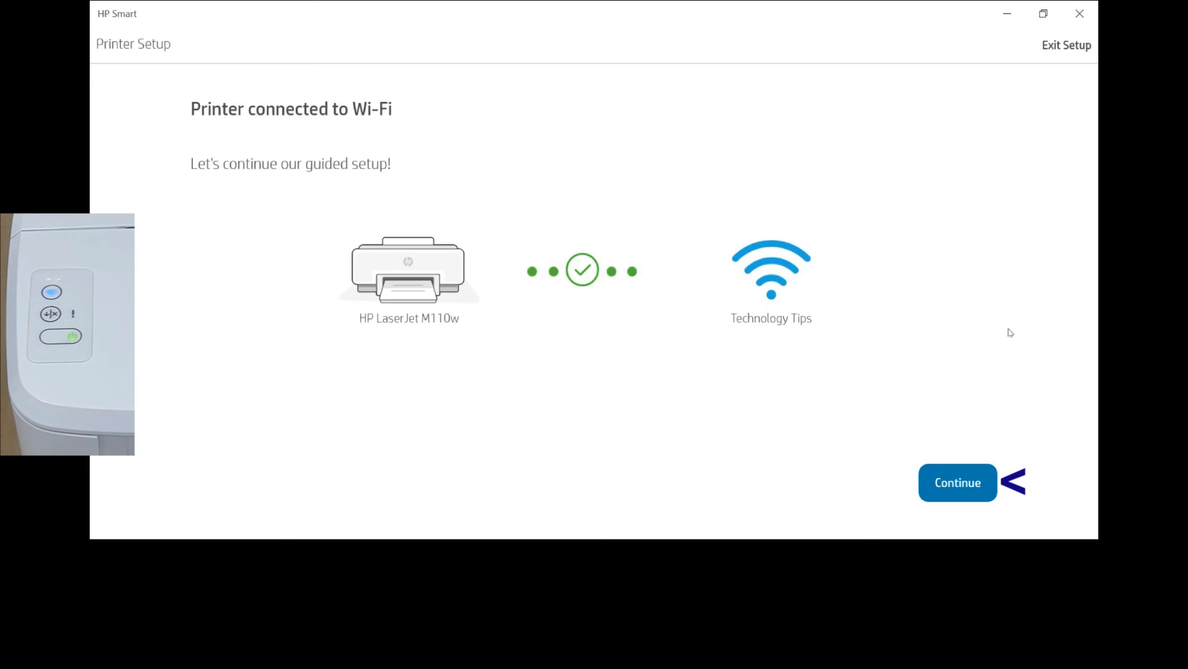
Finish the wizard so the HP LaserJet M109-M112 card appears on the home screen.
{"action": "left_click", "coordinate": [958, 482]}
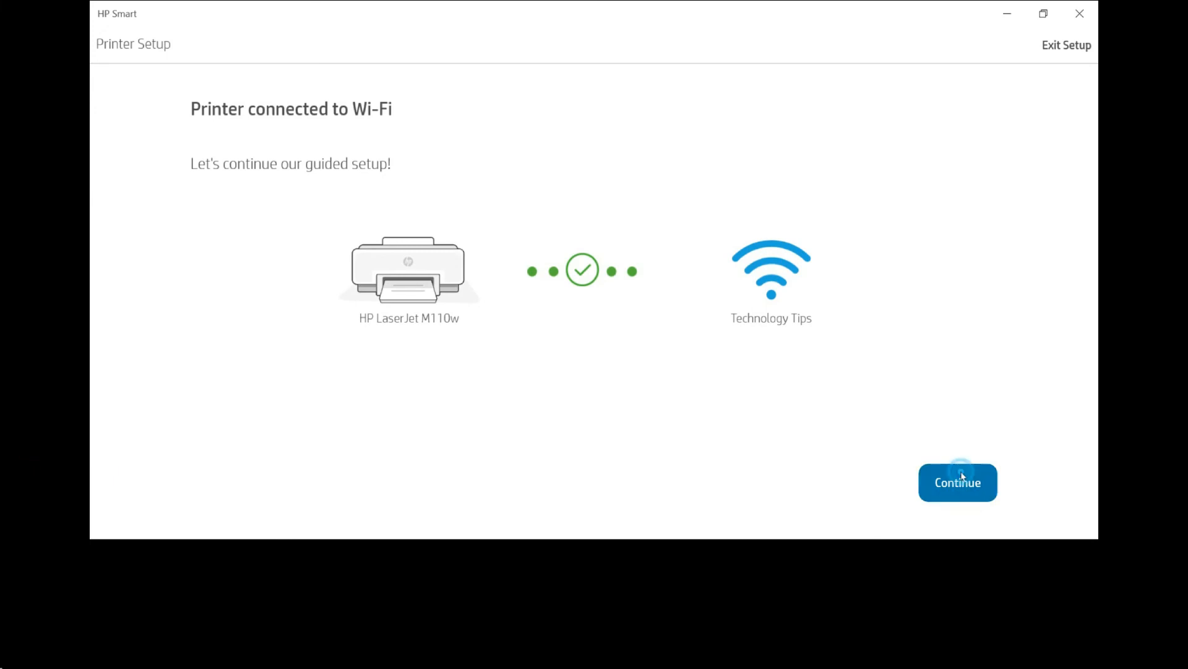
{"action": "left_click", "coordinate": [959, 482]}
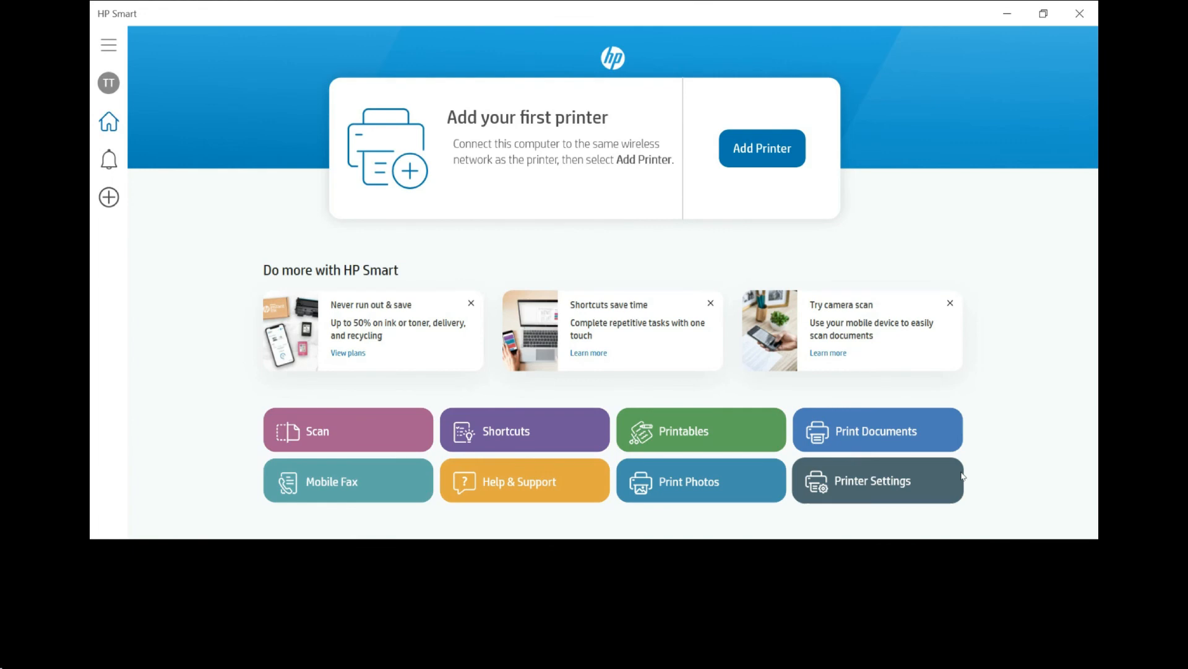
{"action": "left_click", "coordinate": [763, 148]}
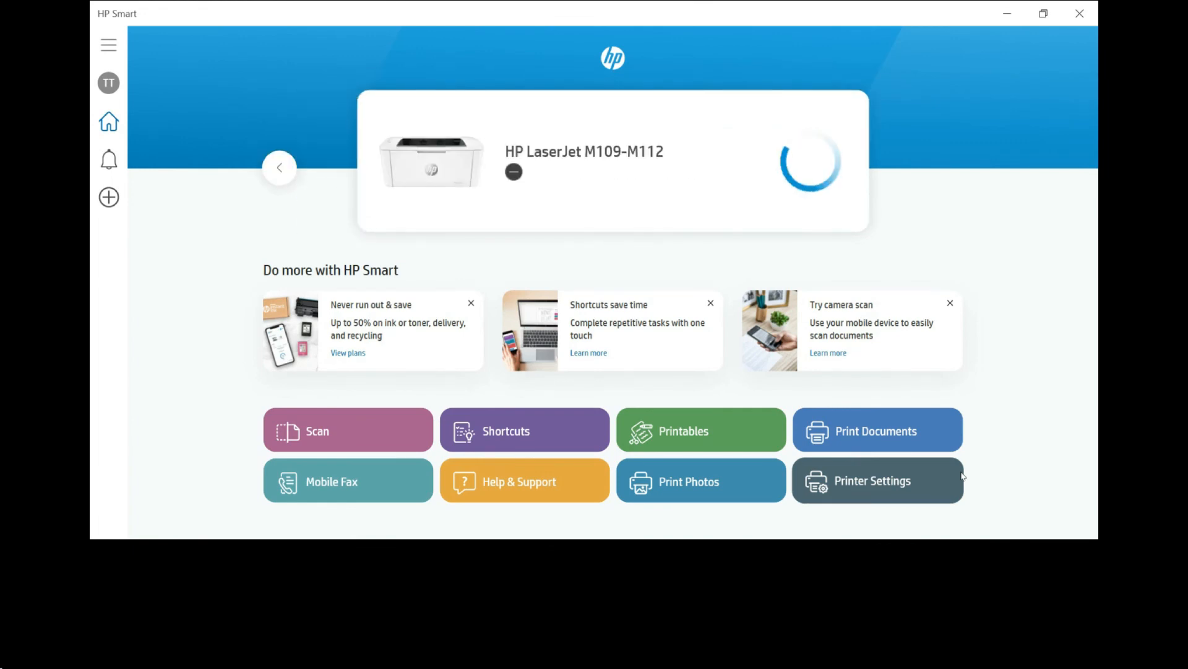